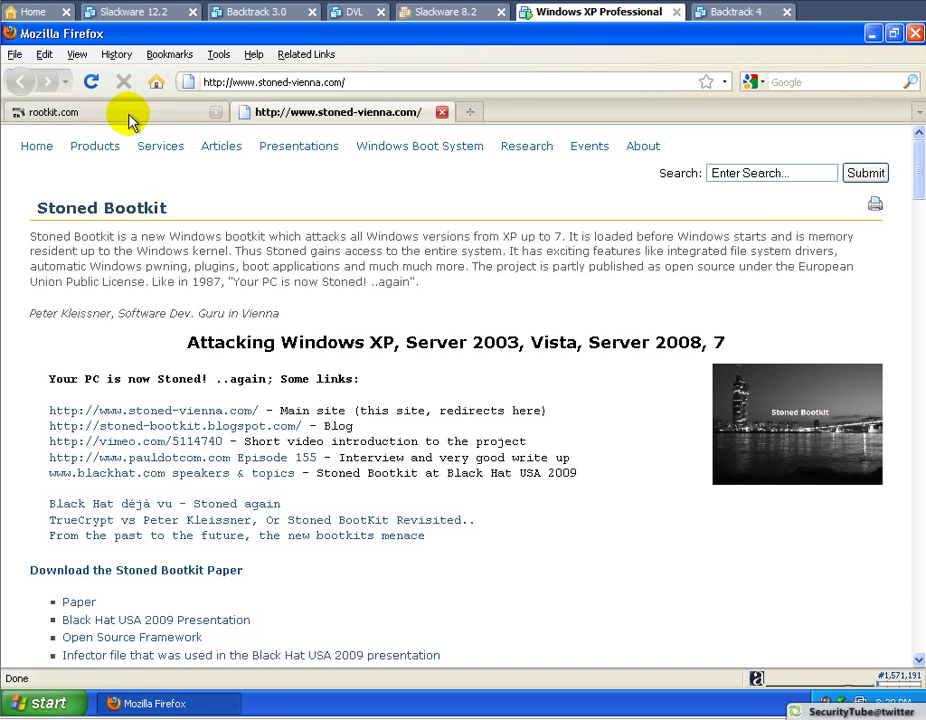
Go back to the Stoned Bootkit page on rootkit.com and scroll down it
click(55, 112)
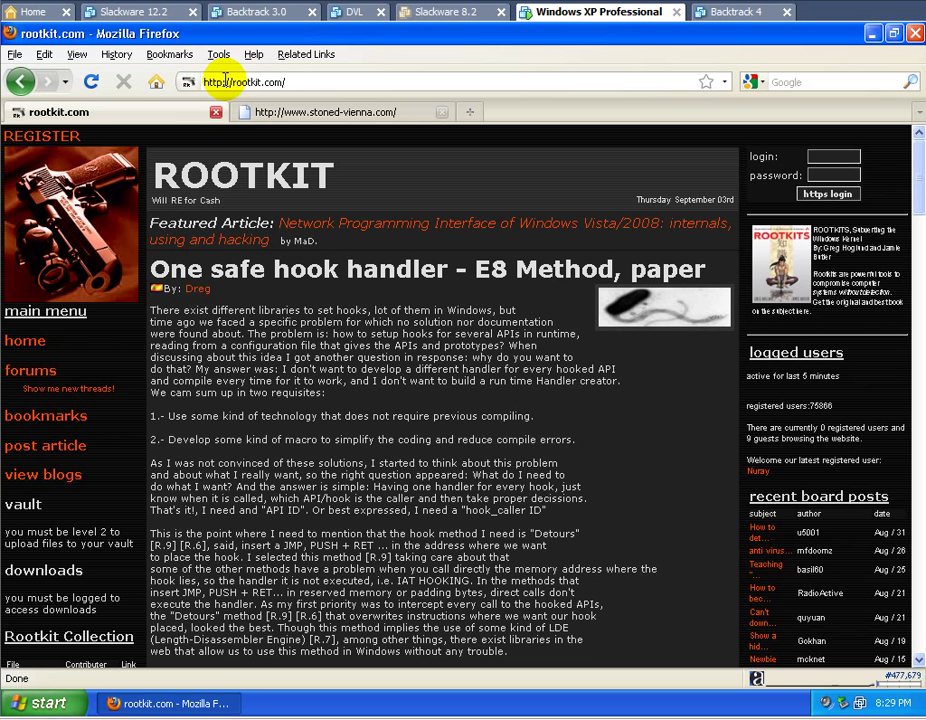
mouse_move(378, 178)
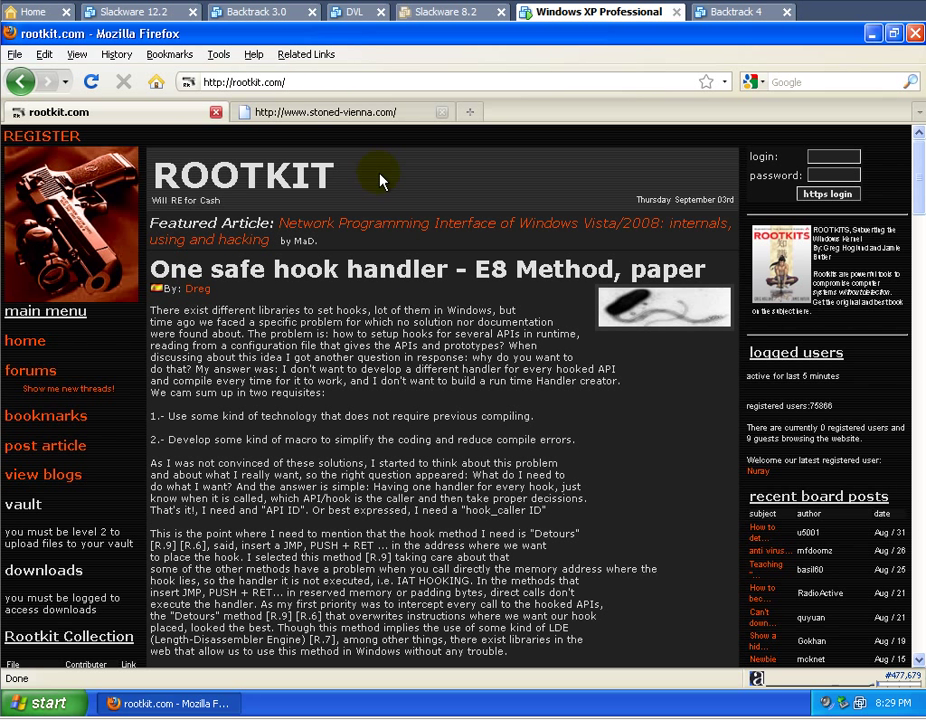
mouse_move(415, 375)
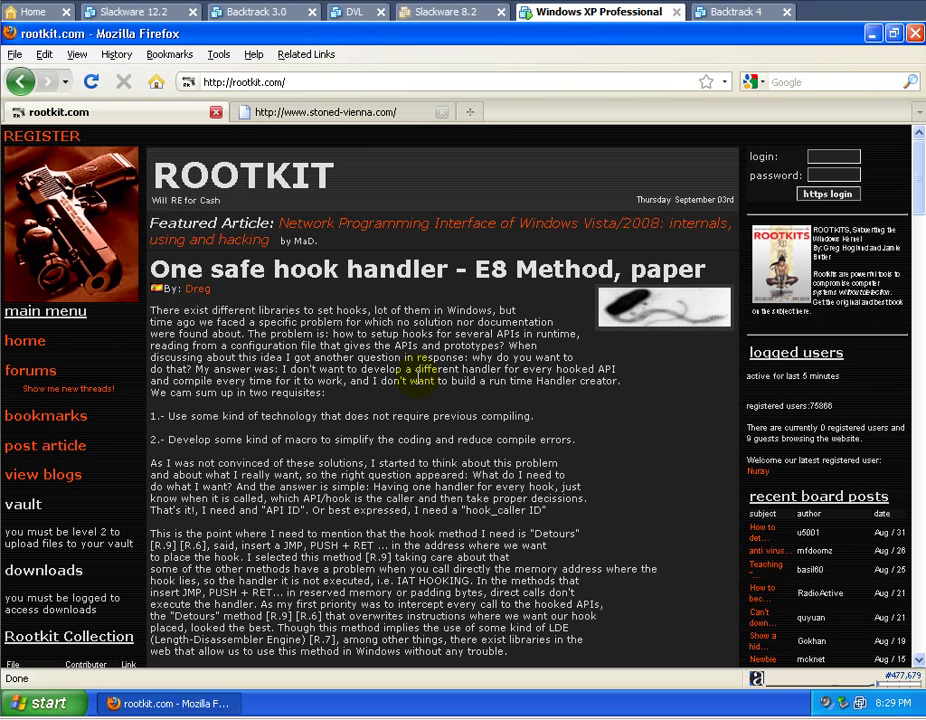
click(335, 111)
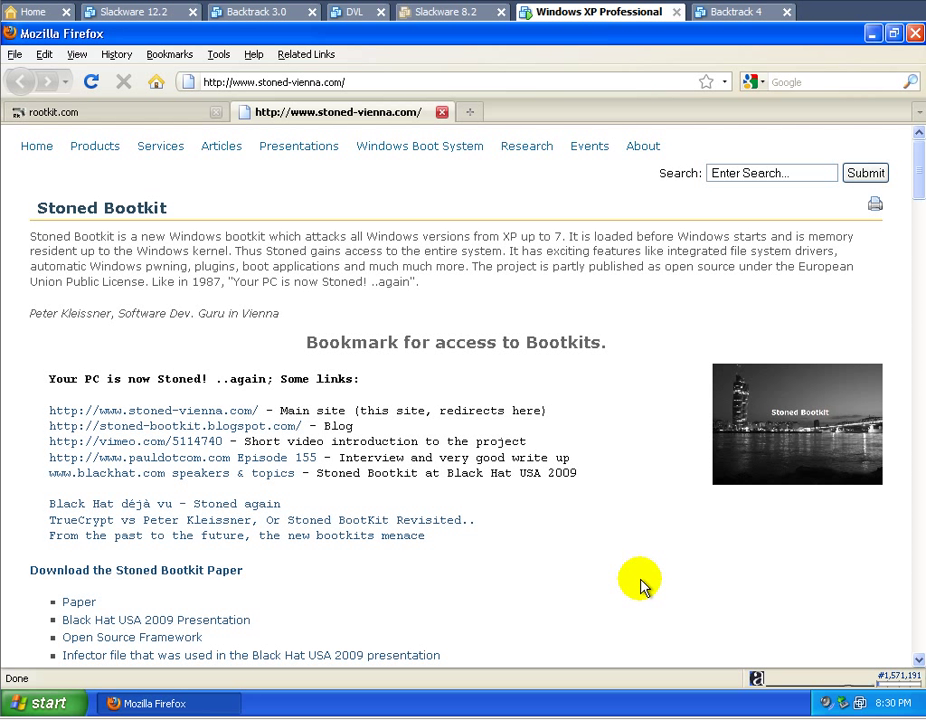
mouse_move(568, 582)
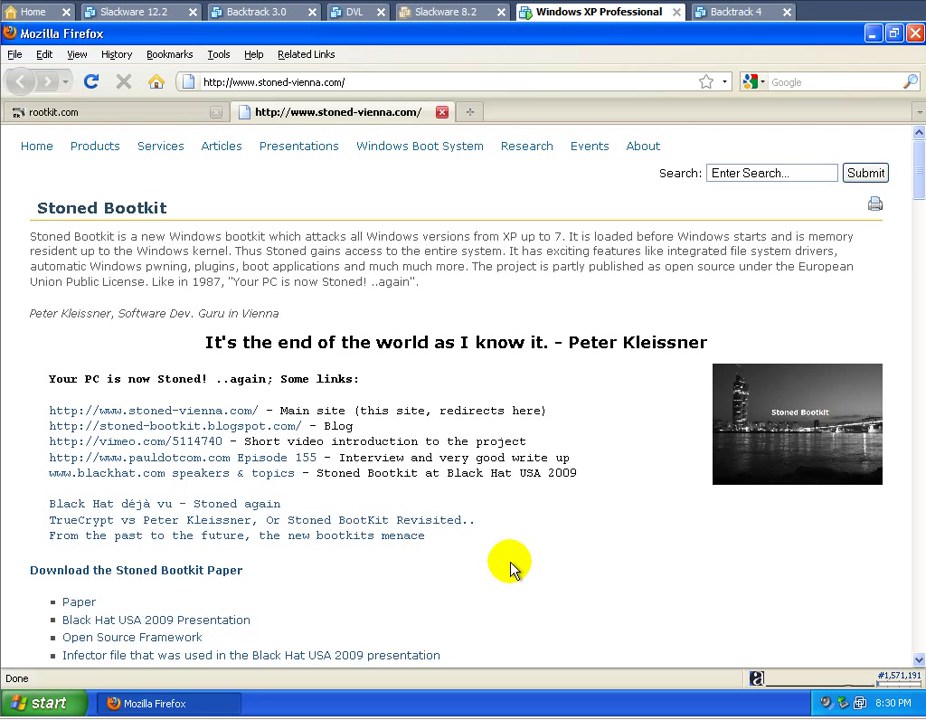
scroll(down, 3)
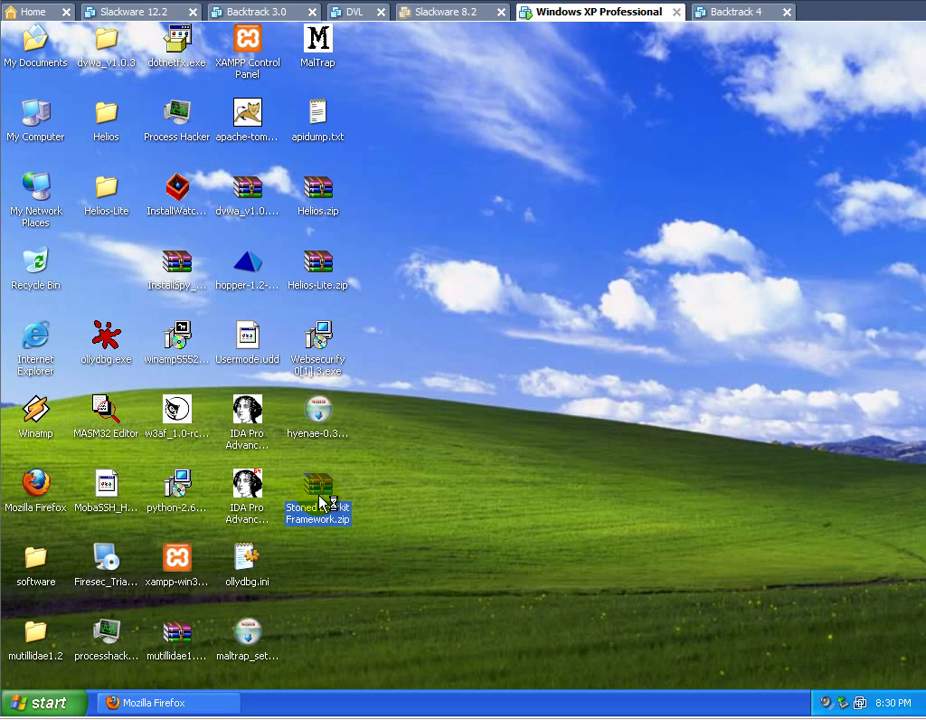
Extract the Stoned Bootkit Framework zip into Desktop\stoned with WinRAR, then close the archive
double_click(317, 498)
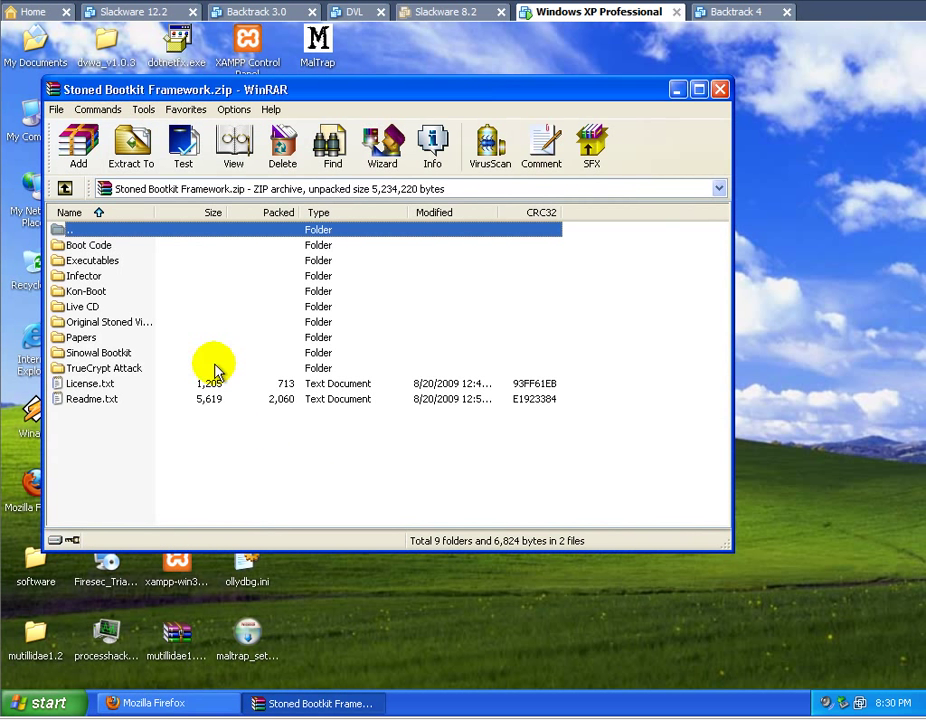
click(131, 145)
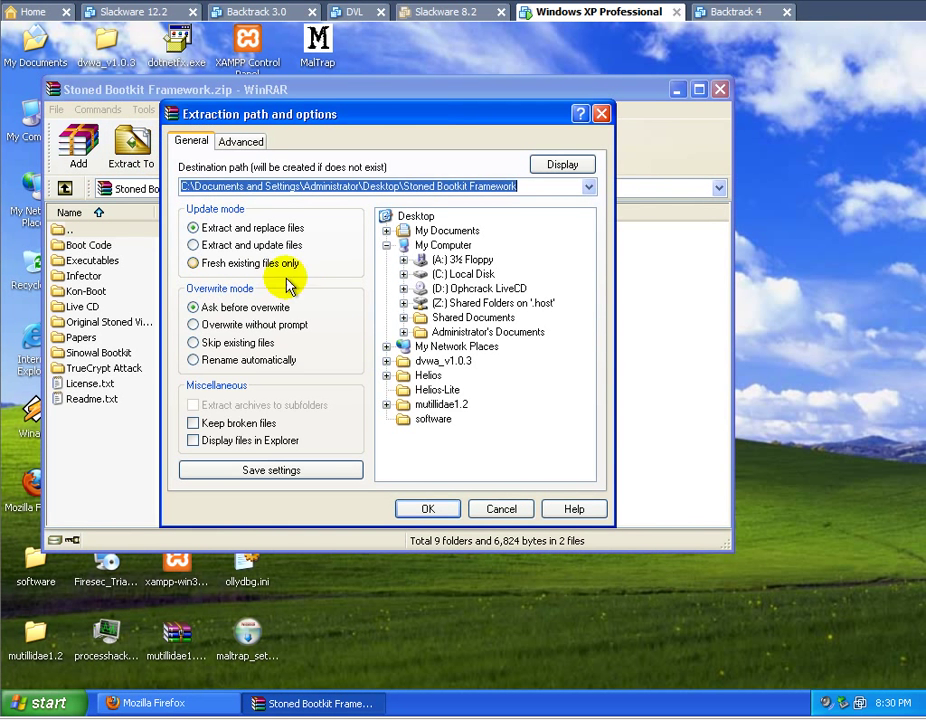
click(417, 216)
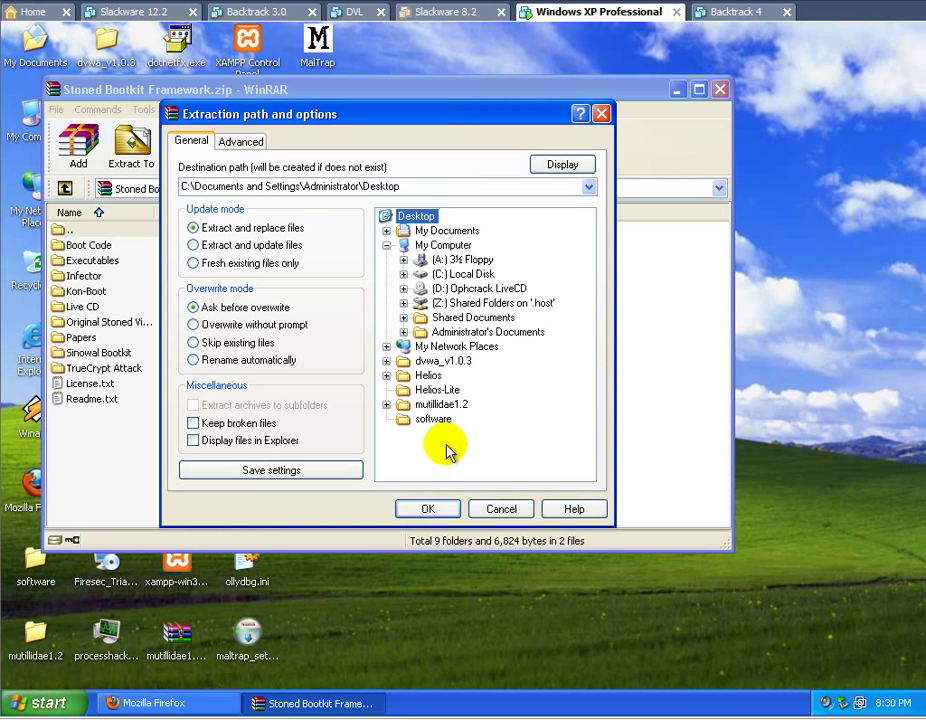
mouse_move(442, 245)
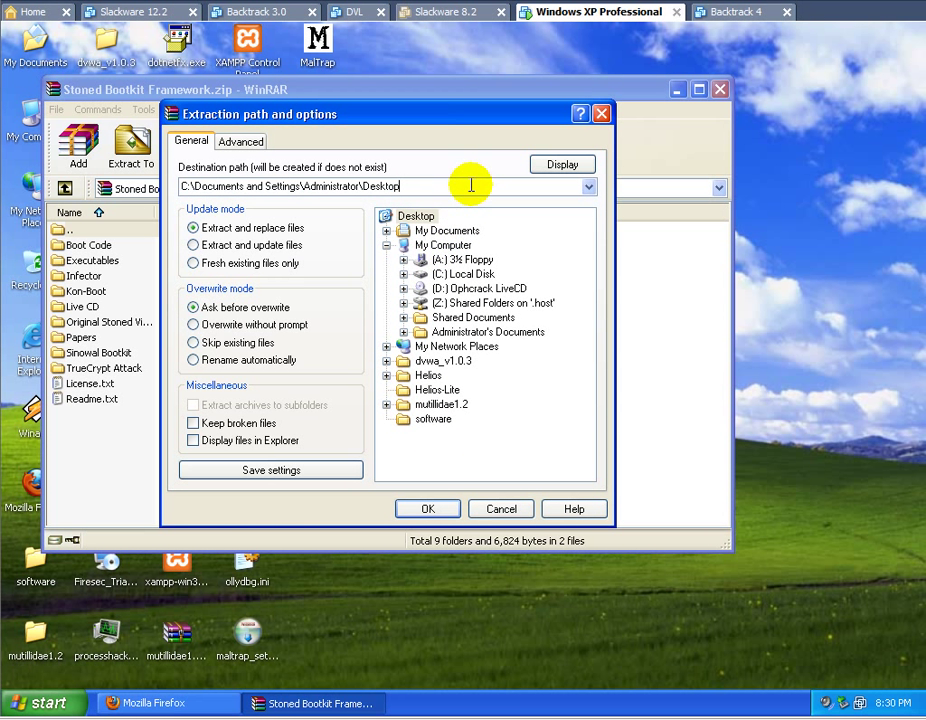
text(\stoned)
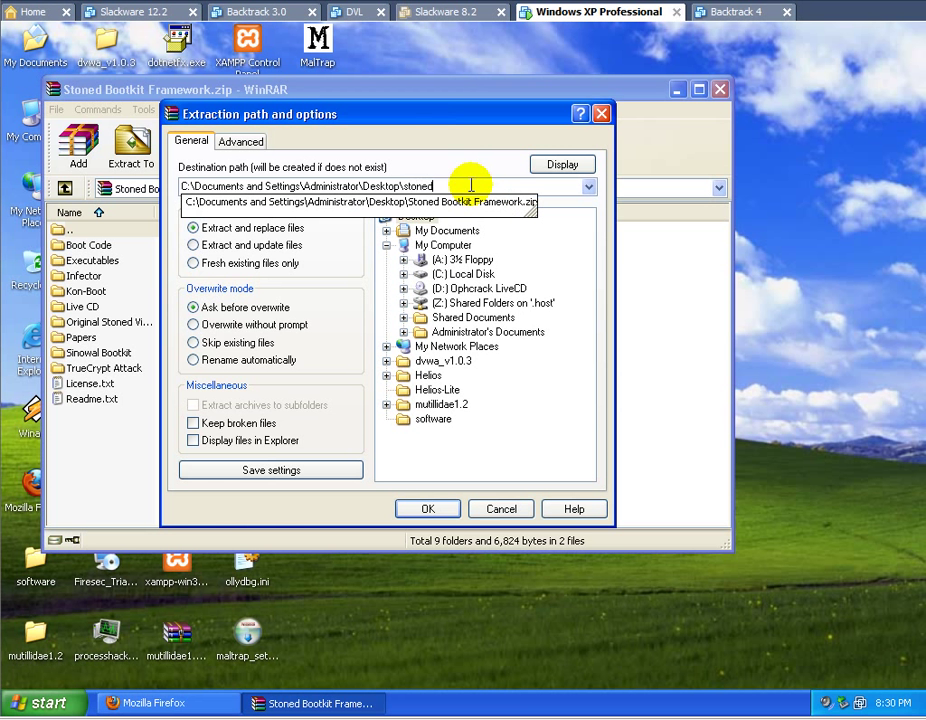
click(427, 509)
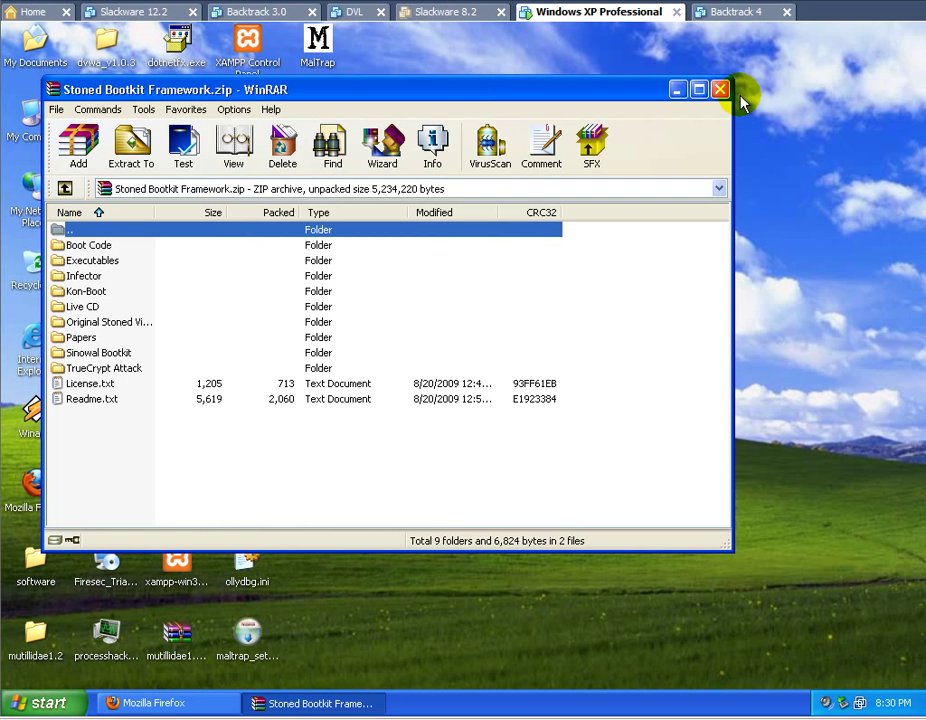
click(720, 89)
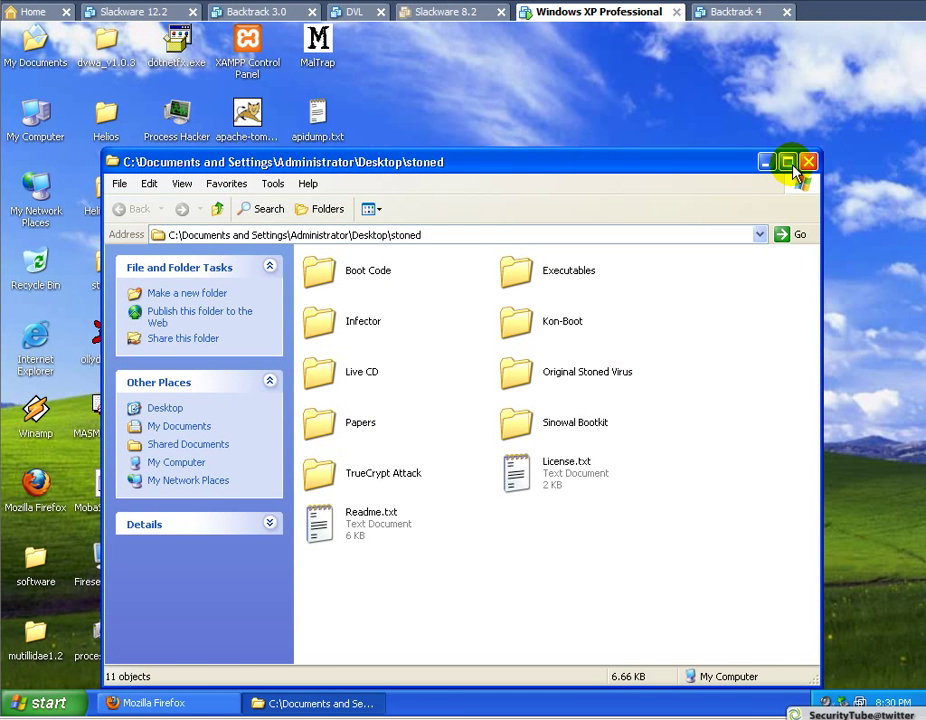
Maximize the stoned folder window, look inside Boot Code, and select Executables
click(789, 161)
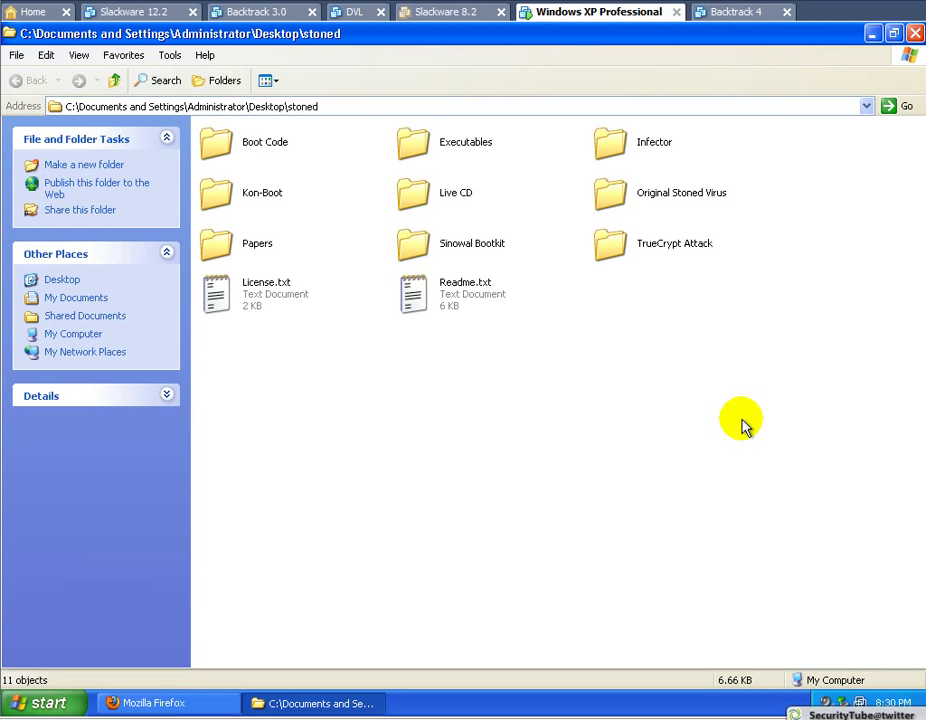
mouse_move(225, 162)
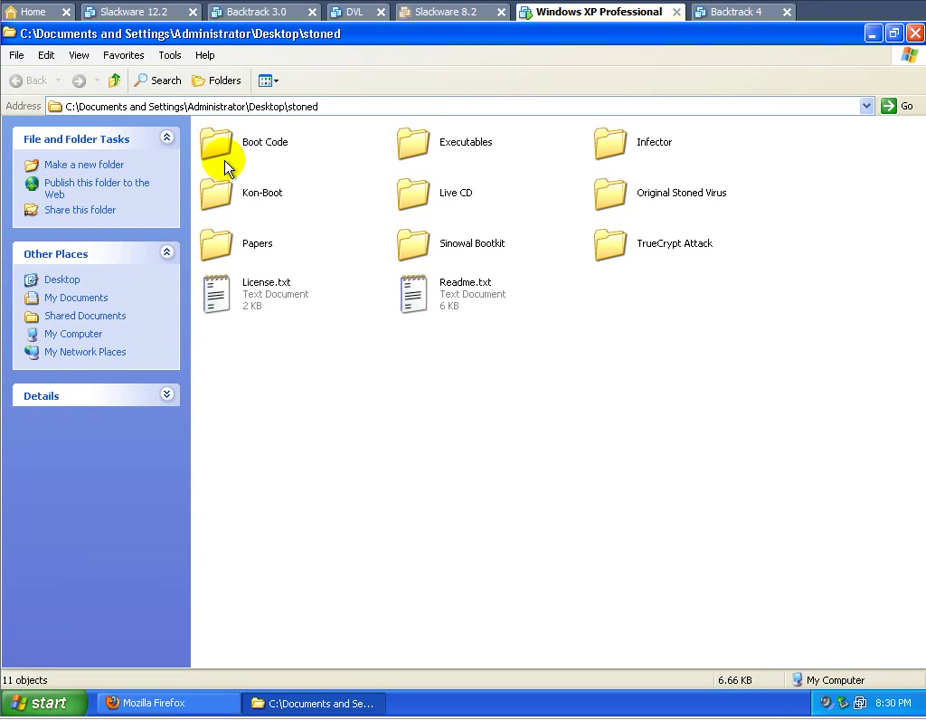
mouse_move(562, 290)
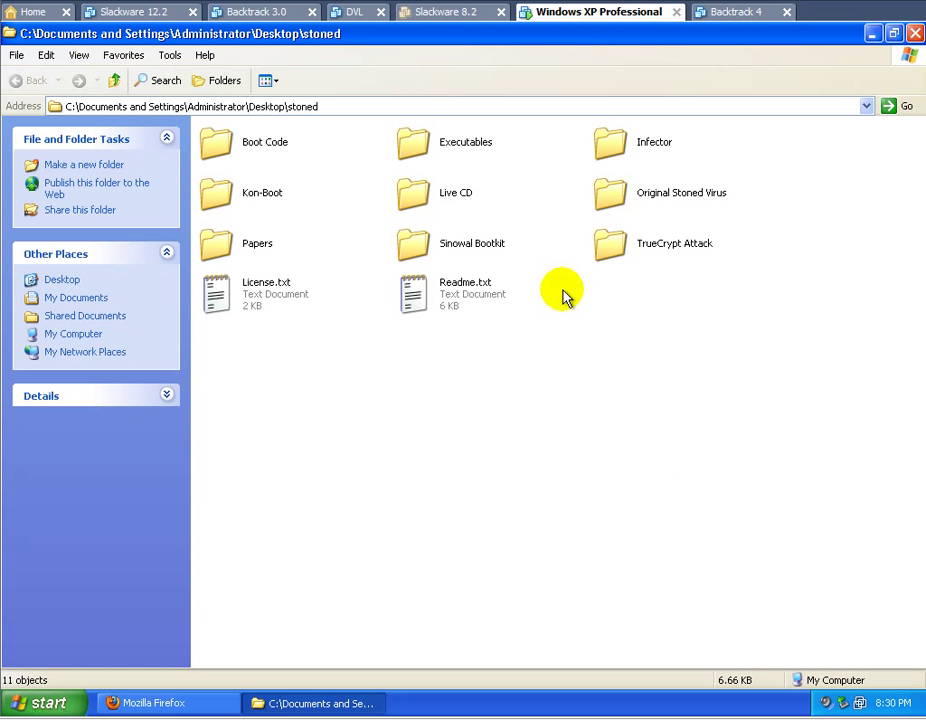
mouse_move(398, 390)
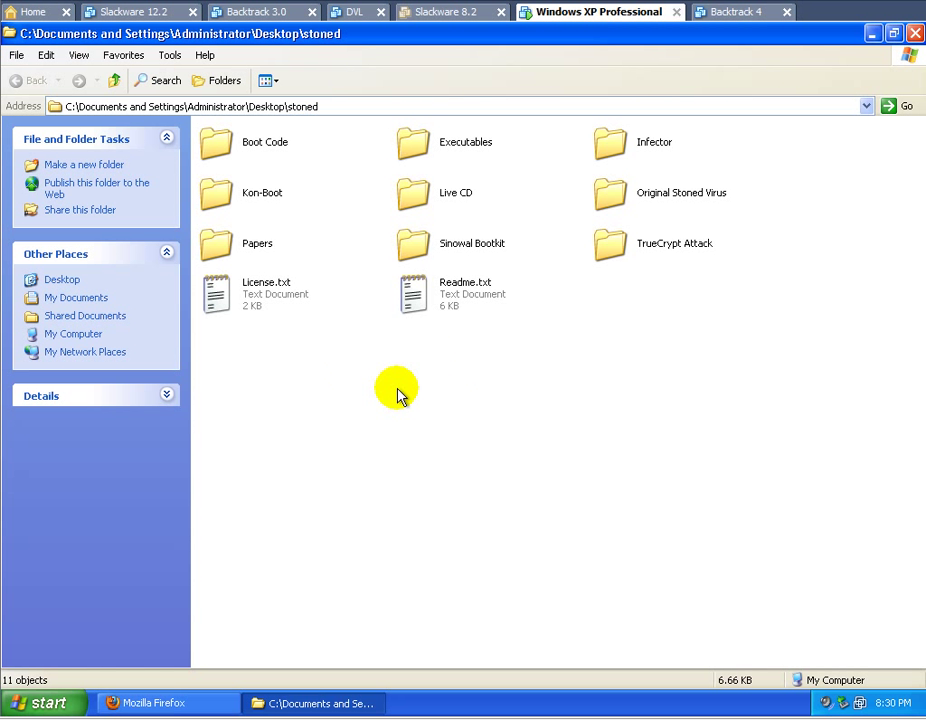
mouse_move(387, 385)
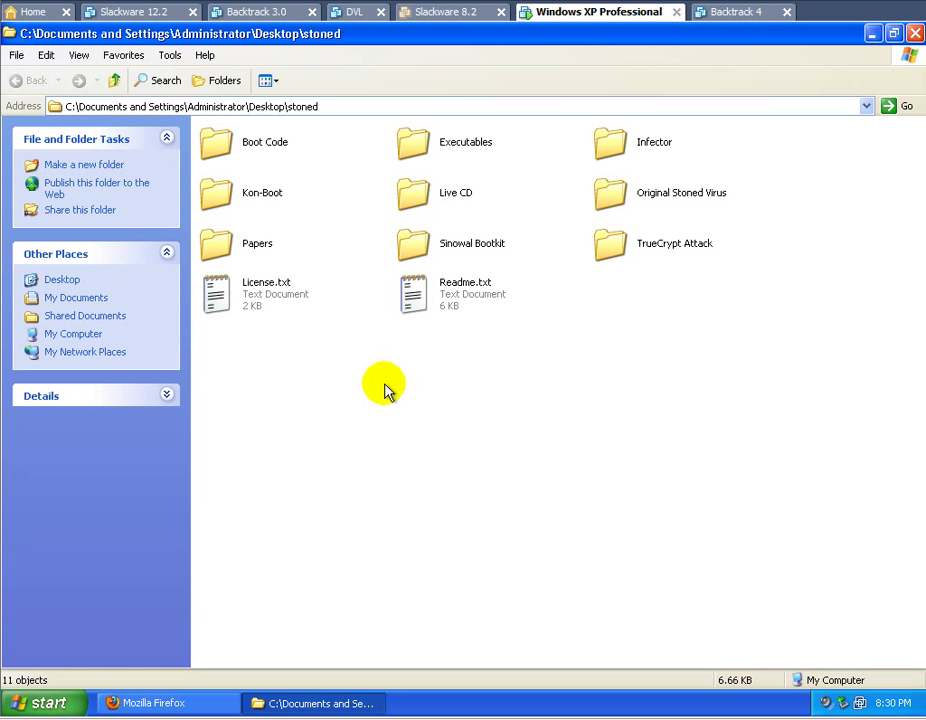
double_click(265, 142)
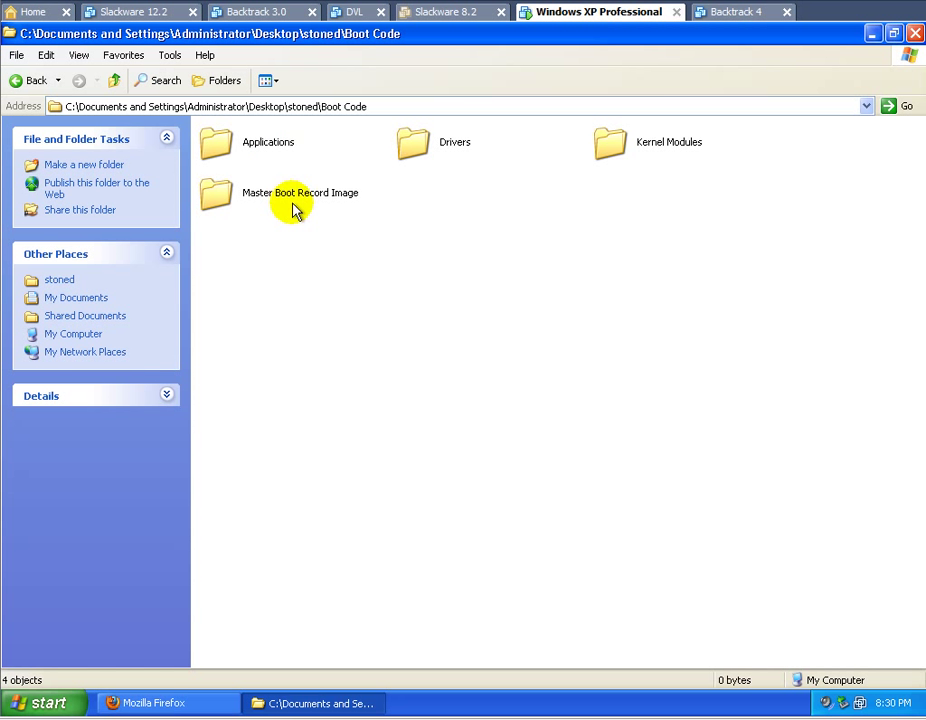
mouse_move(30, 80)
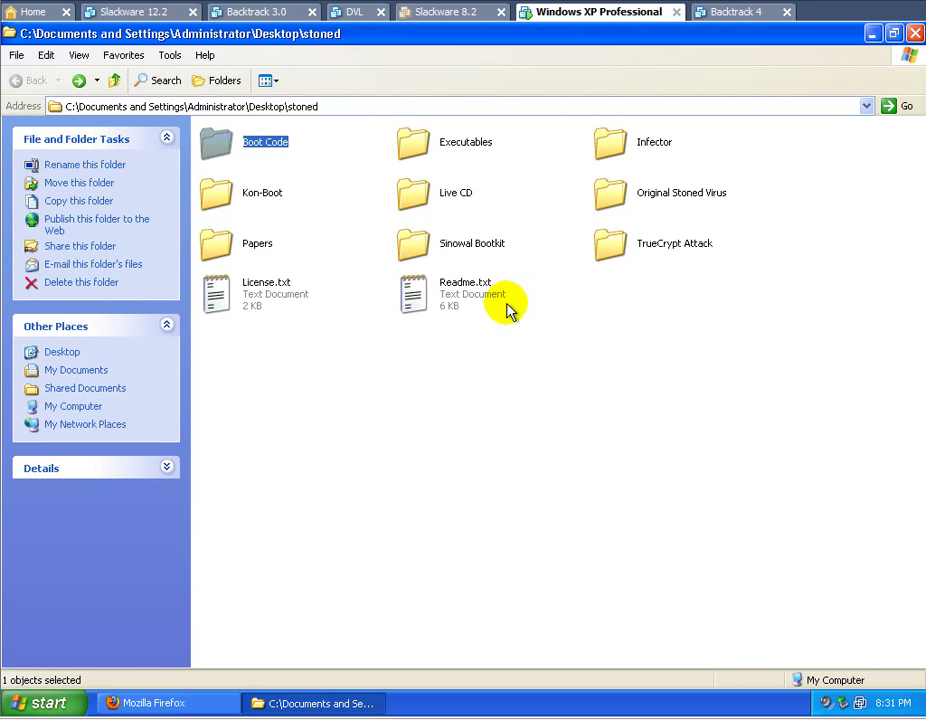
mouse_move(508, 318)
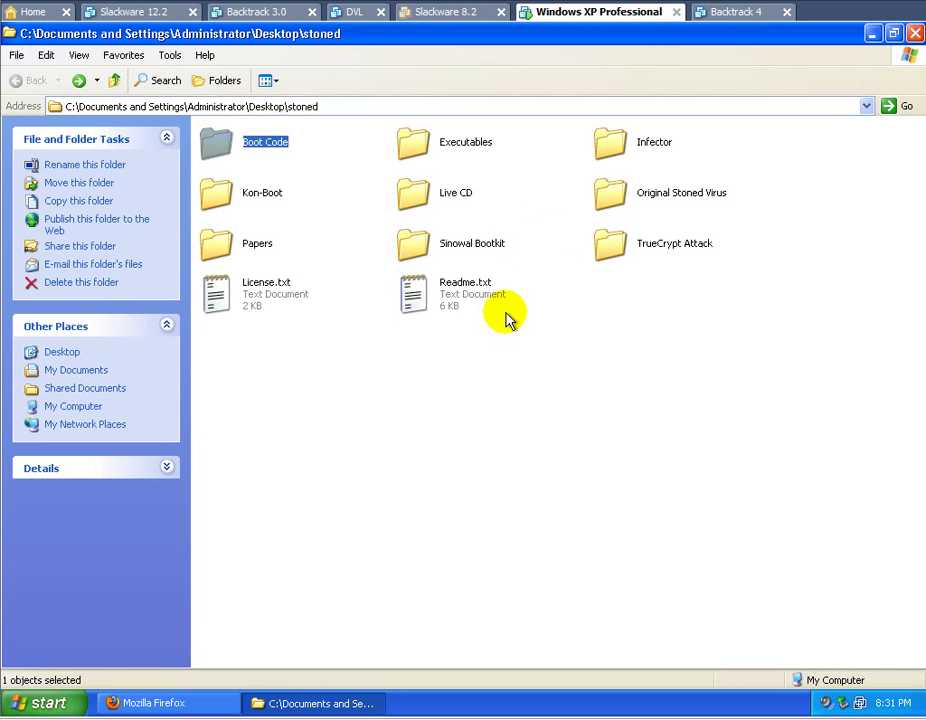
click(465, 141)
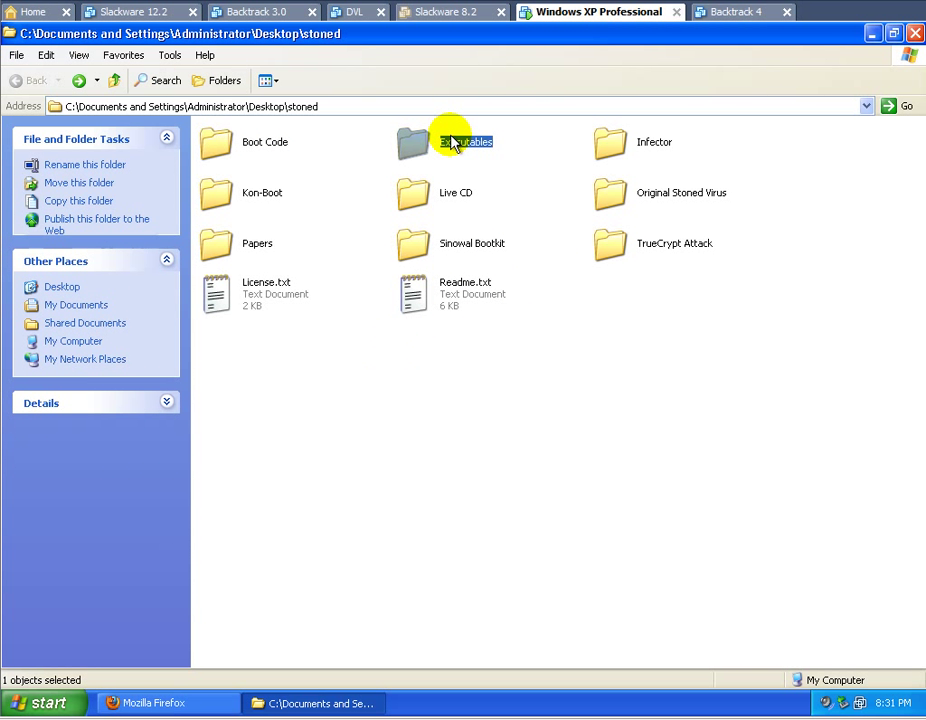
Open the Executables folder and select Restore.exe
double_click(466, 141)
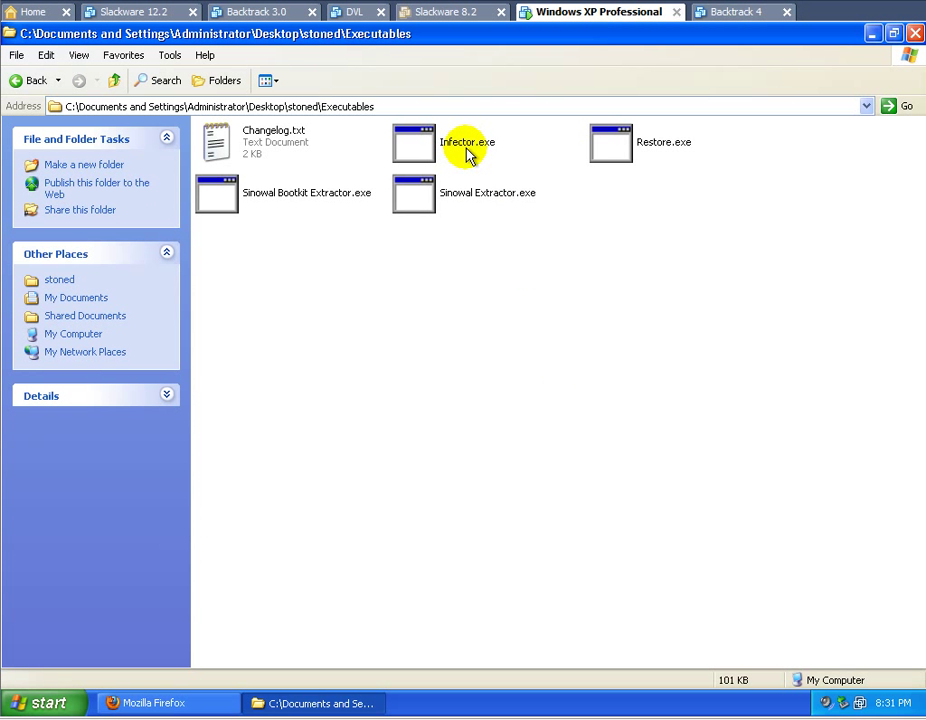
click(467, 142)
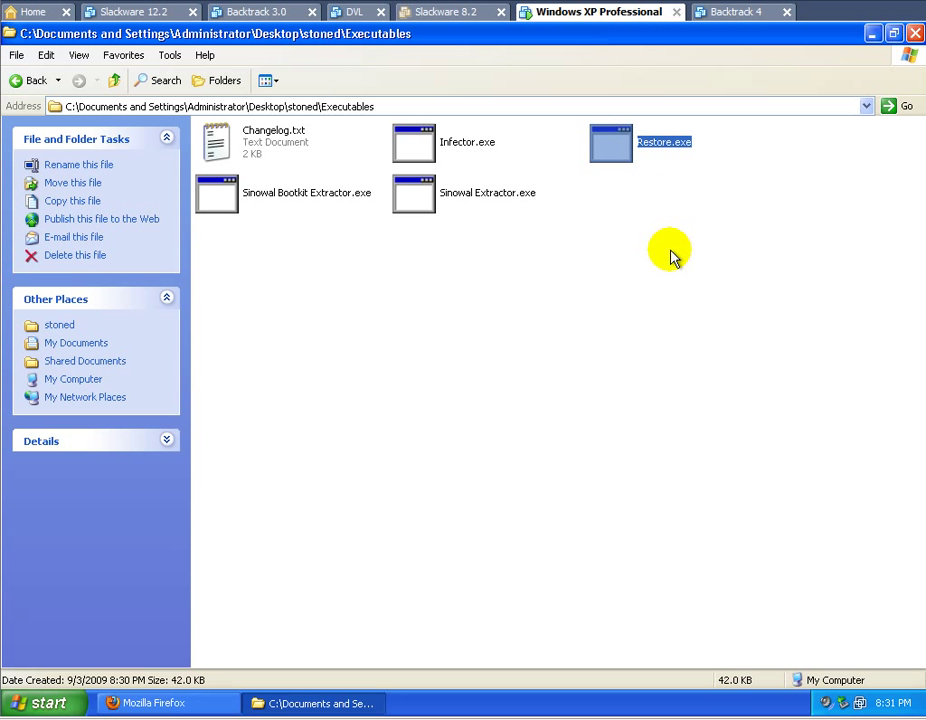
click(467, 141)
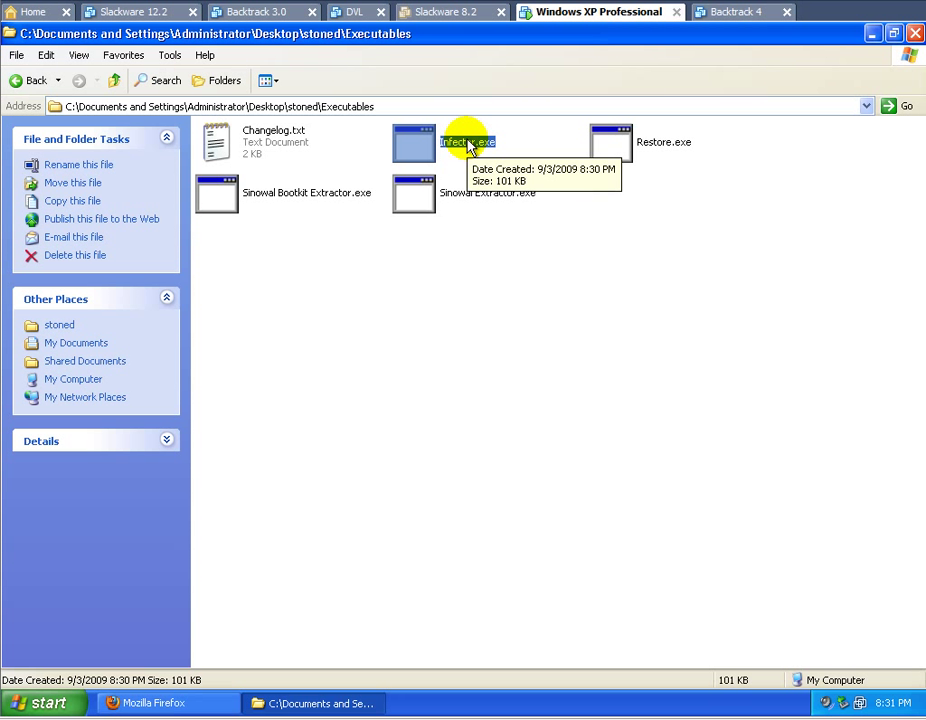
Run Infector.exe and dismiss its Stoned v2 'Exited successfully' message
double_click(467, 142)
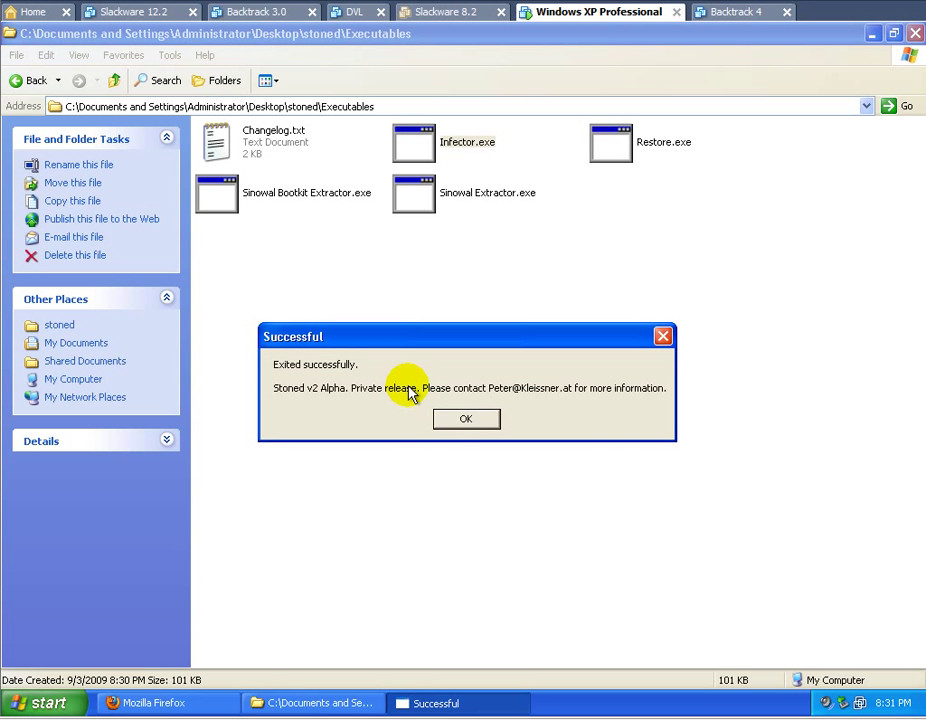
mouse_move(375, 378)
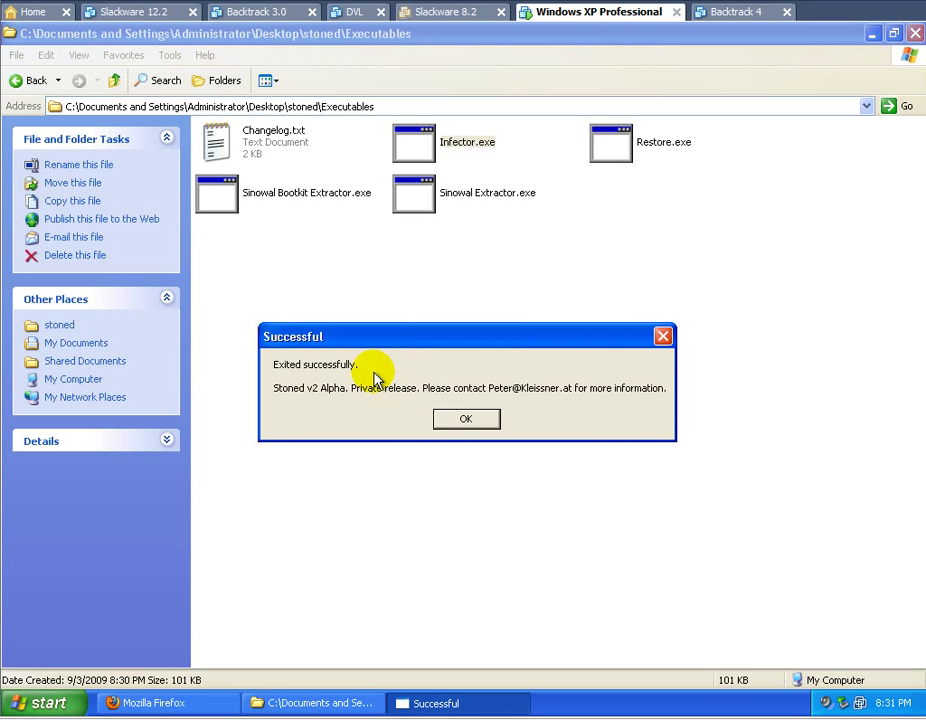
click(465, 418)
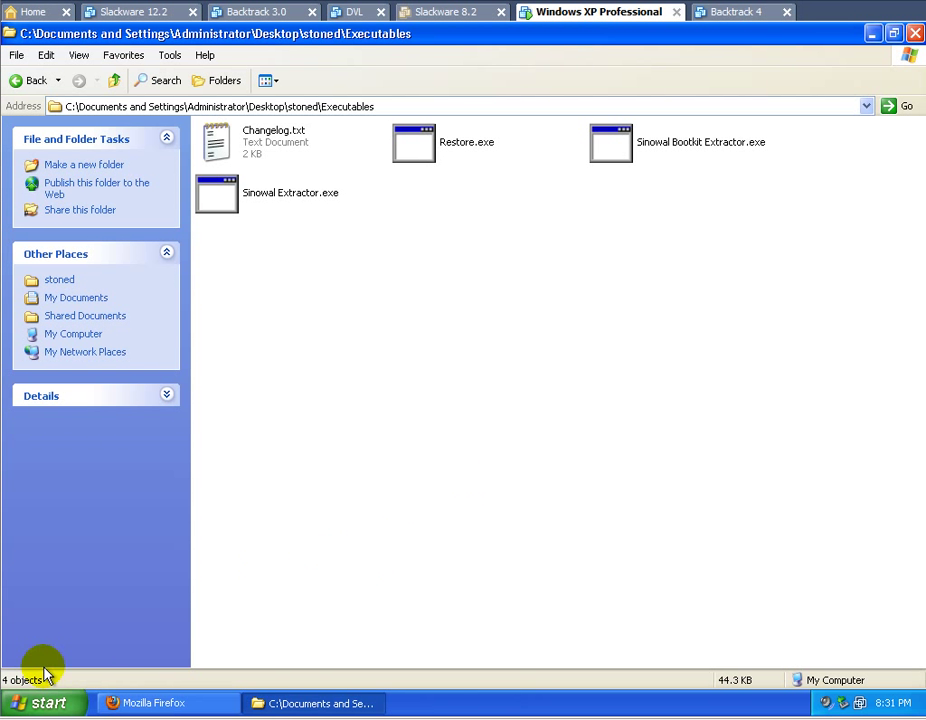
Turn off the Windows XP guest through Start > Turn Off Computer
click(44, 703)
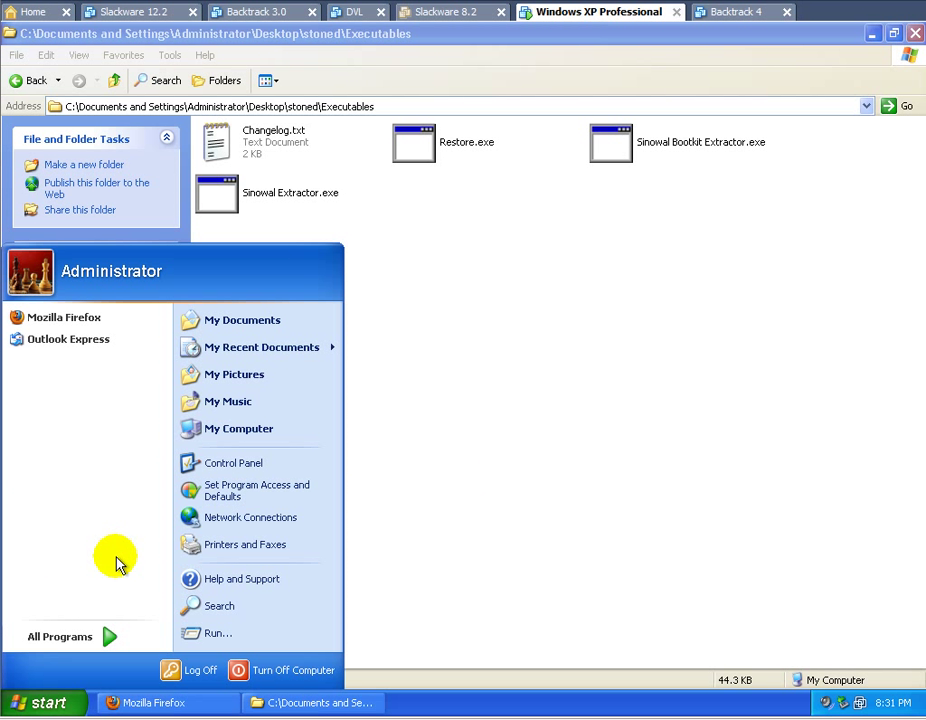
mouse_move(290, 670)
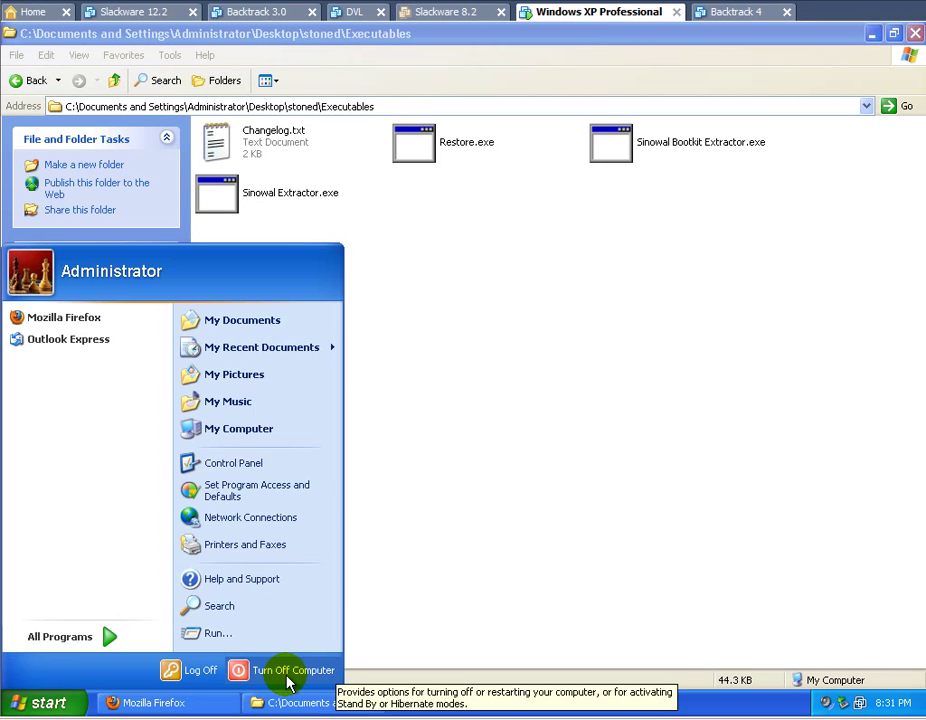
click(293, 670)
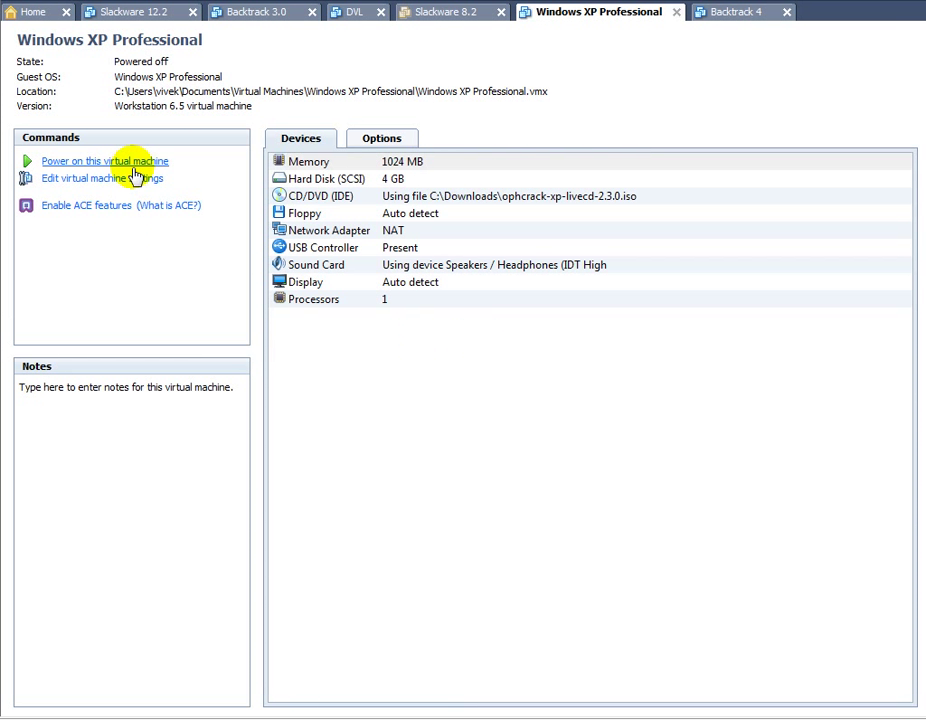
Power on the VM and let it boot to 'Your PC is now Stoned! ..again'
click(104, 161)
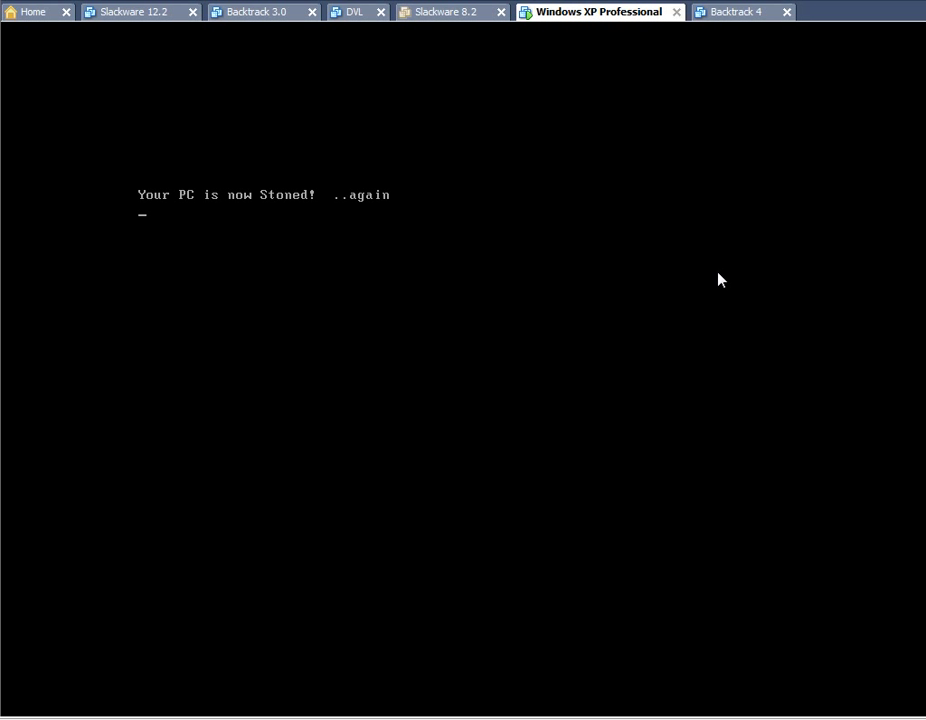
mouse_move(464, 313)
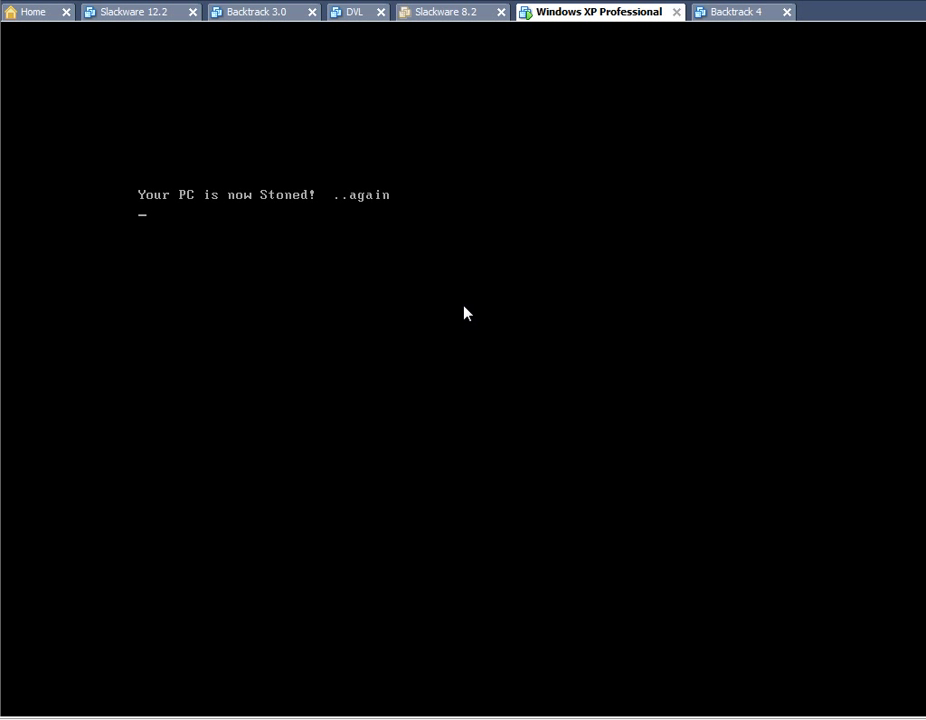
mouse_move(157, 208)
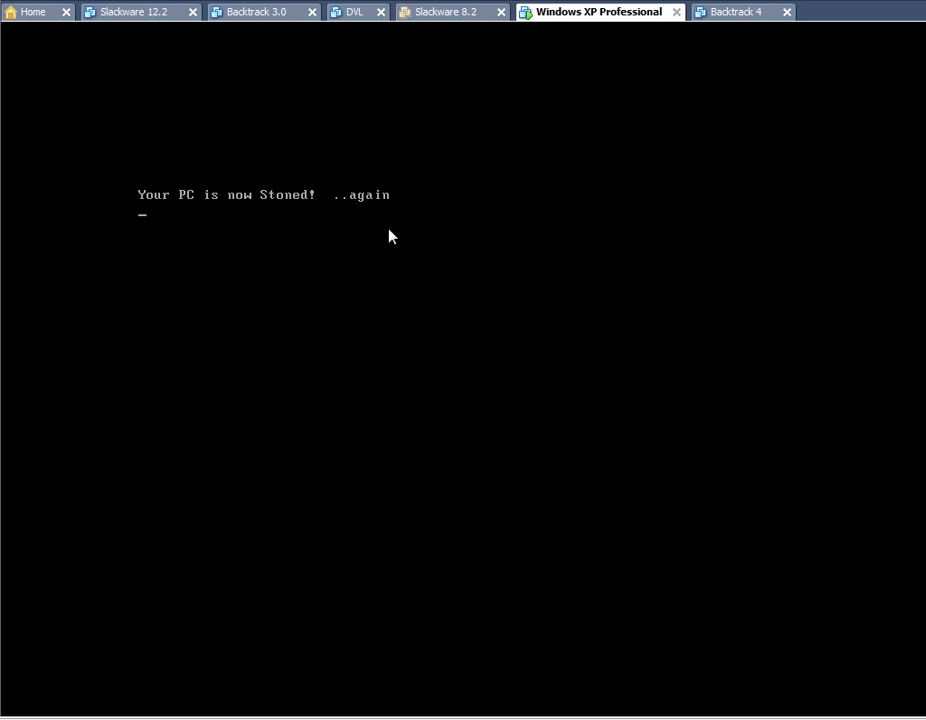
mouse_move(394, 248)
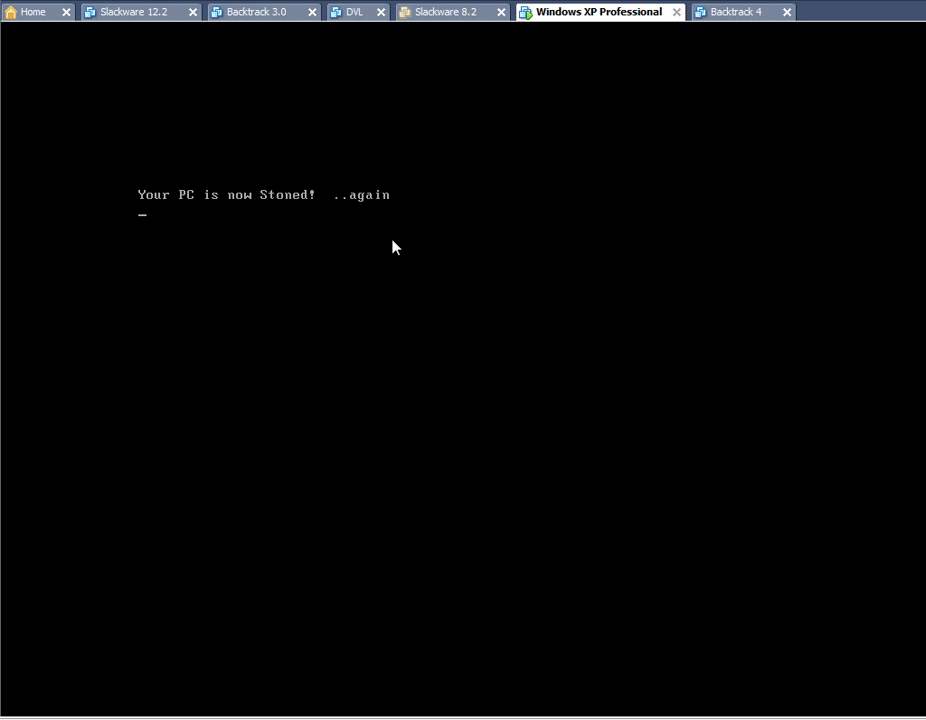
mouse_move(345, 254)
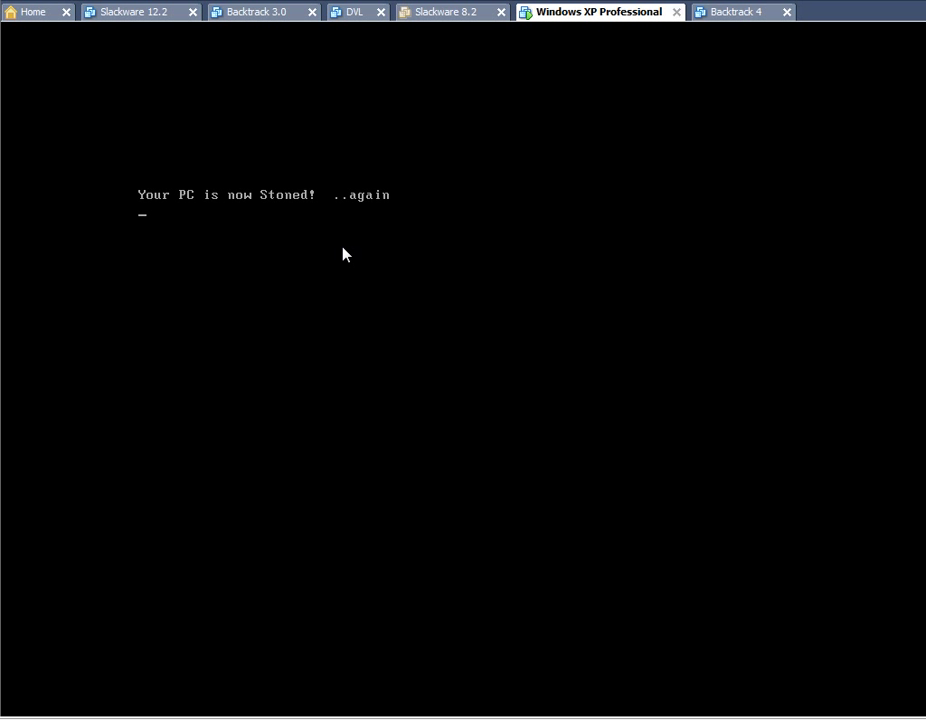
mouse_move(387, 242)
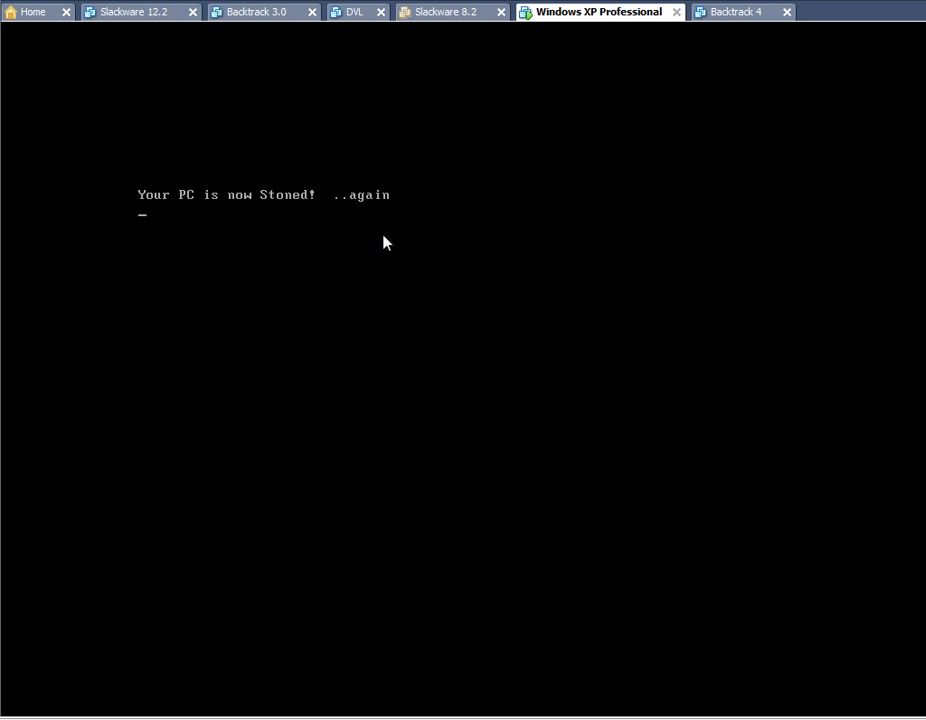
mouse_move(300, 276)
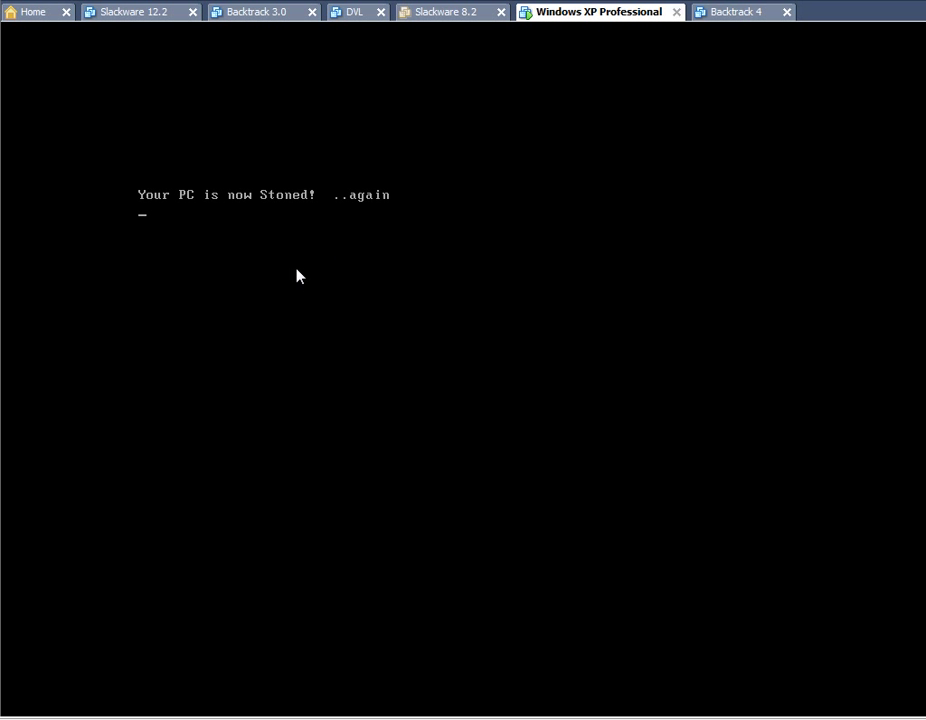
mouse_move(280, 276)
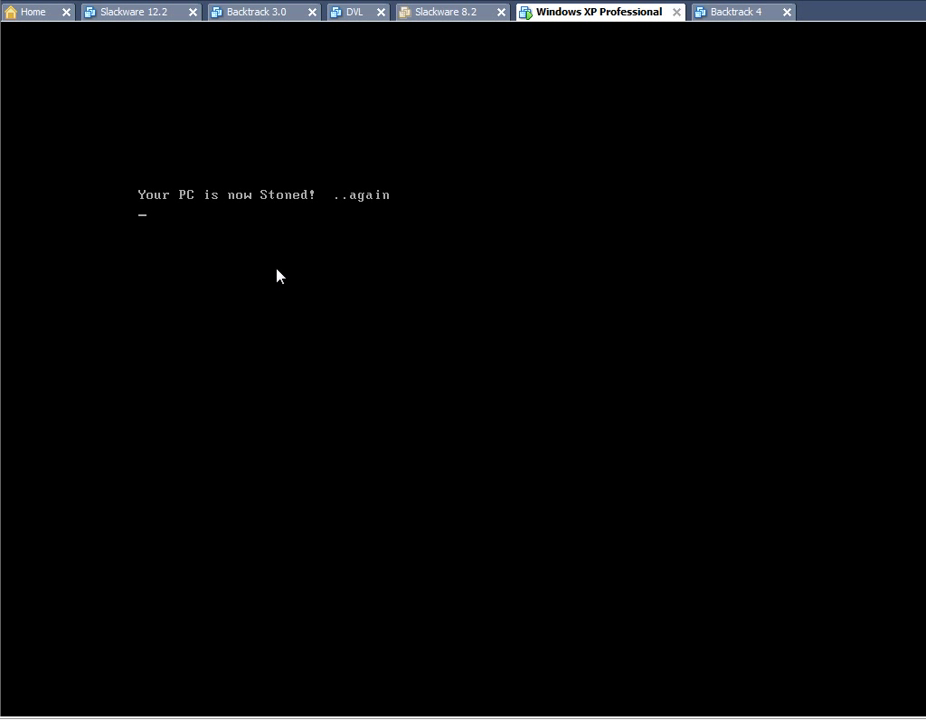
mouse_move(265, 243)
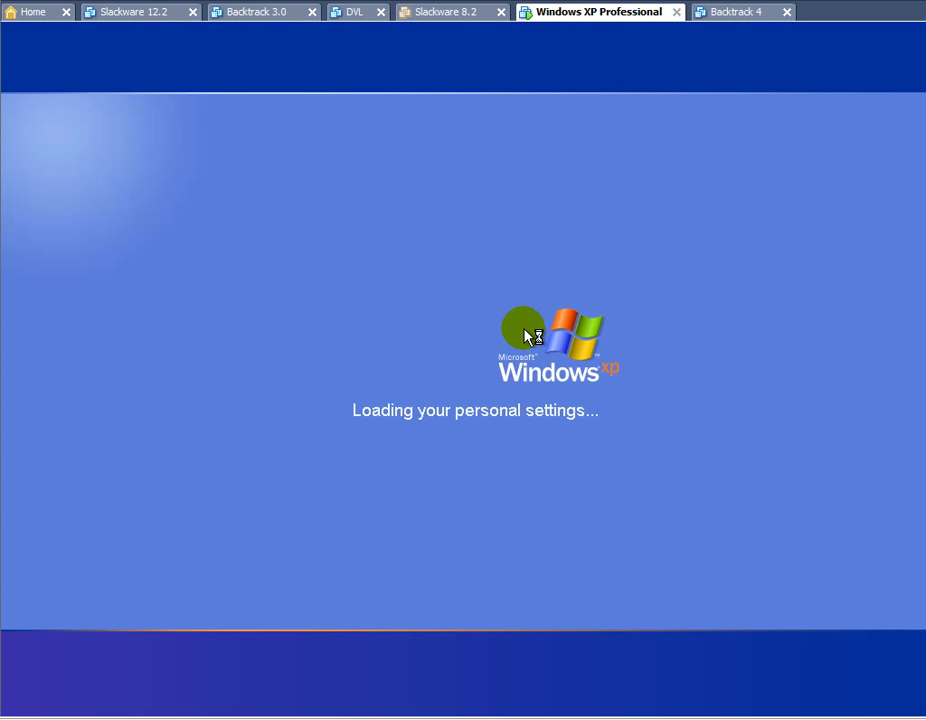
mouse_move(527, 335)
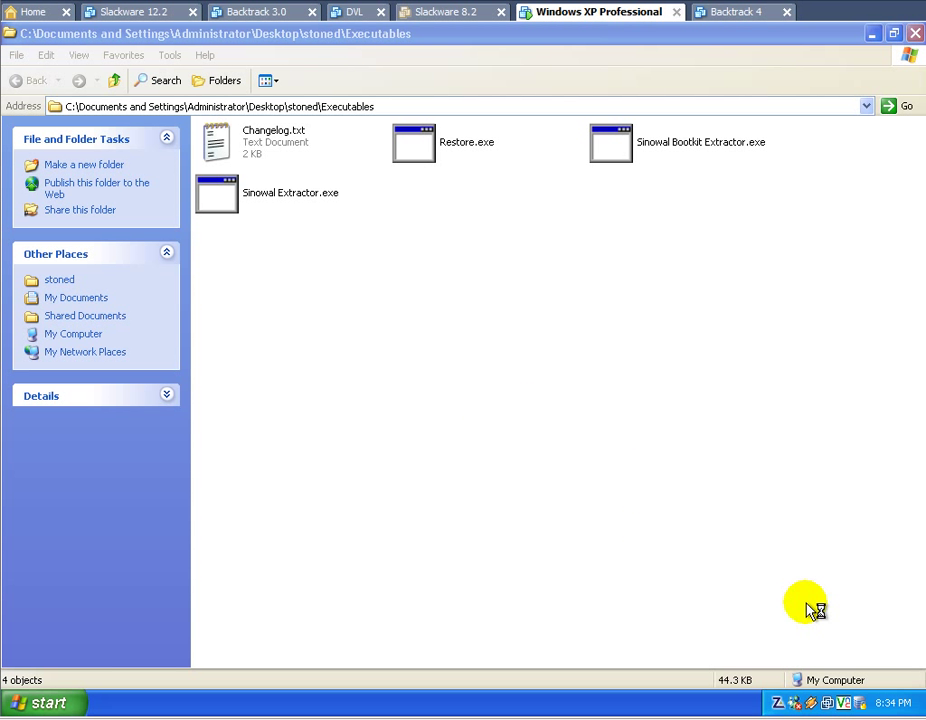
Exit Messenger from the tray, run Restore.exe, and dismiss its MBR-restored message
right_click(845, 703)
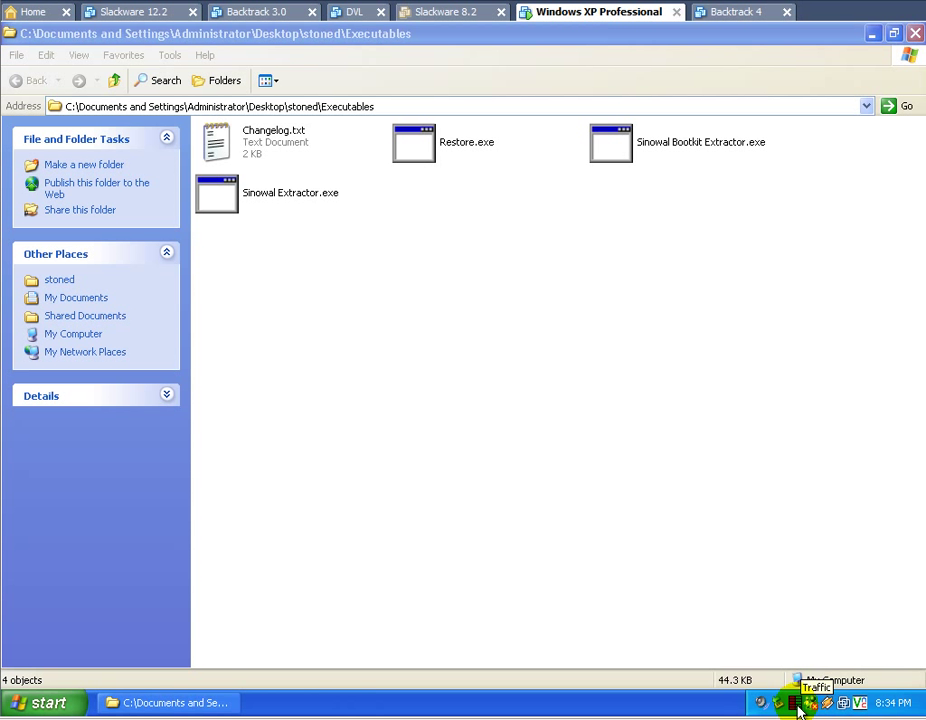
click(799, 703)
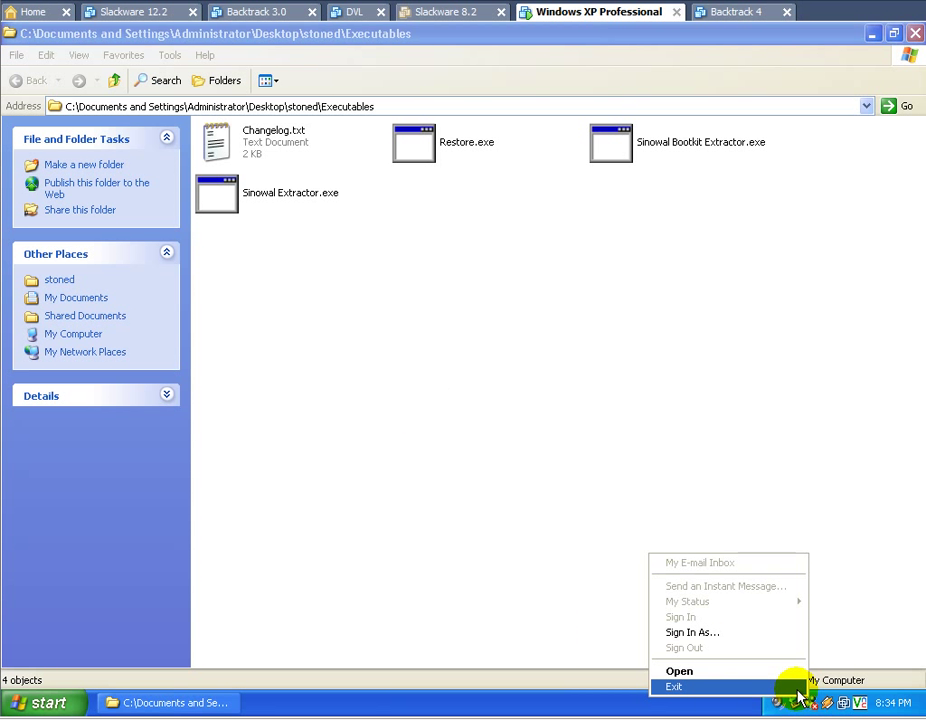
click(674, 687)
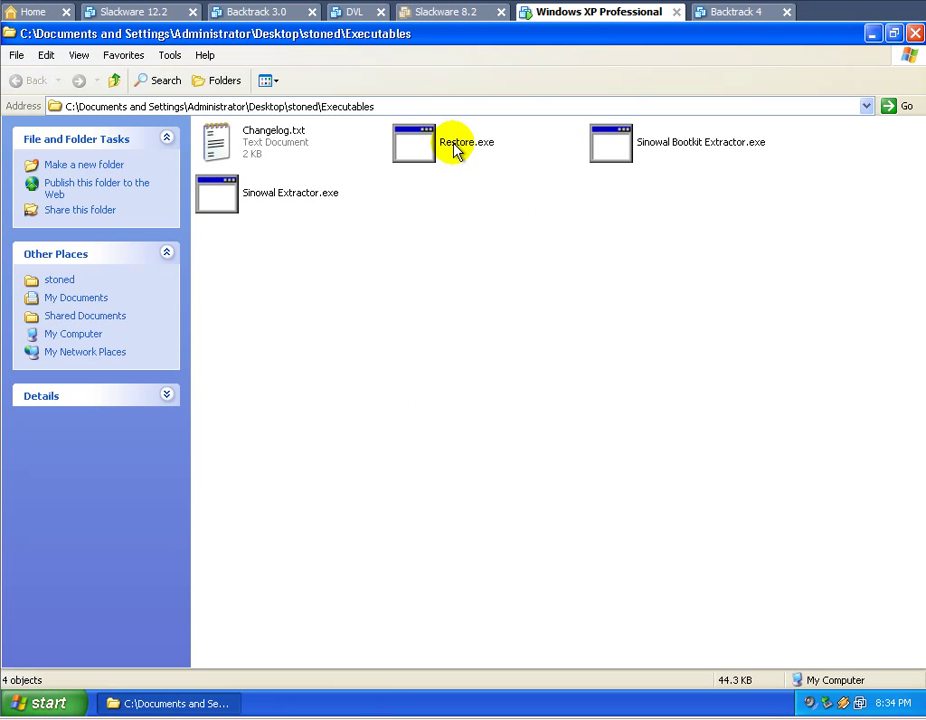
double_click(465, 142)
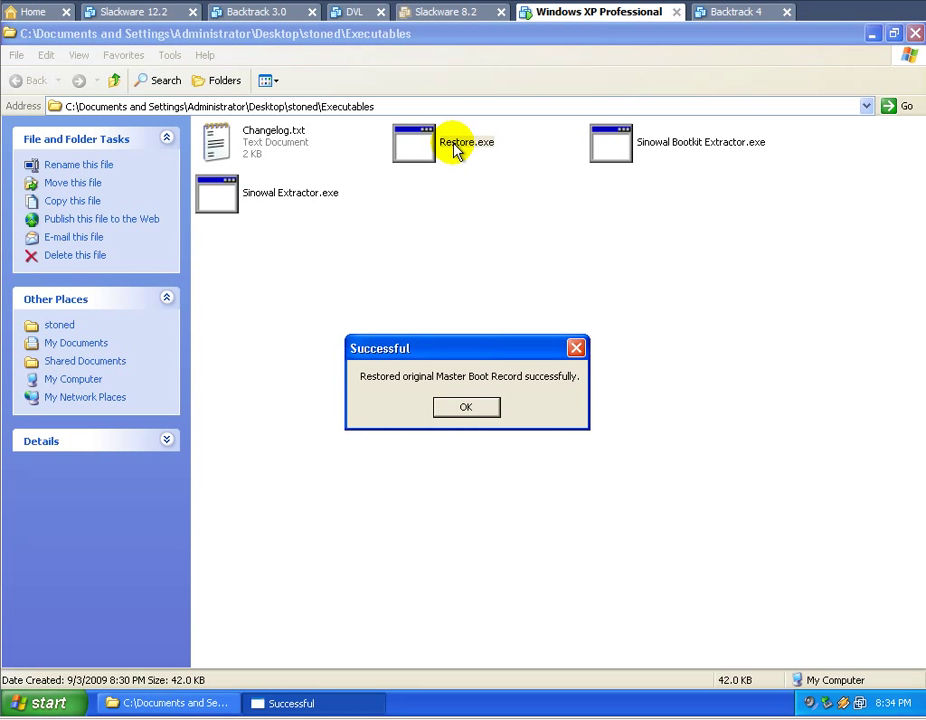
mouse_move(415, 390)
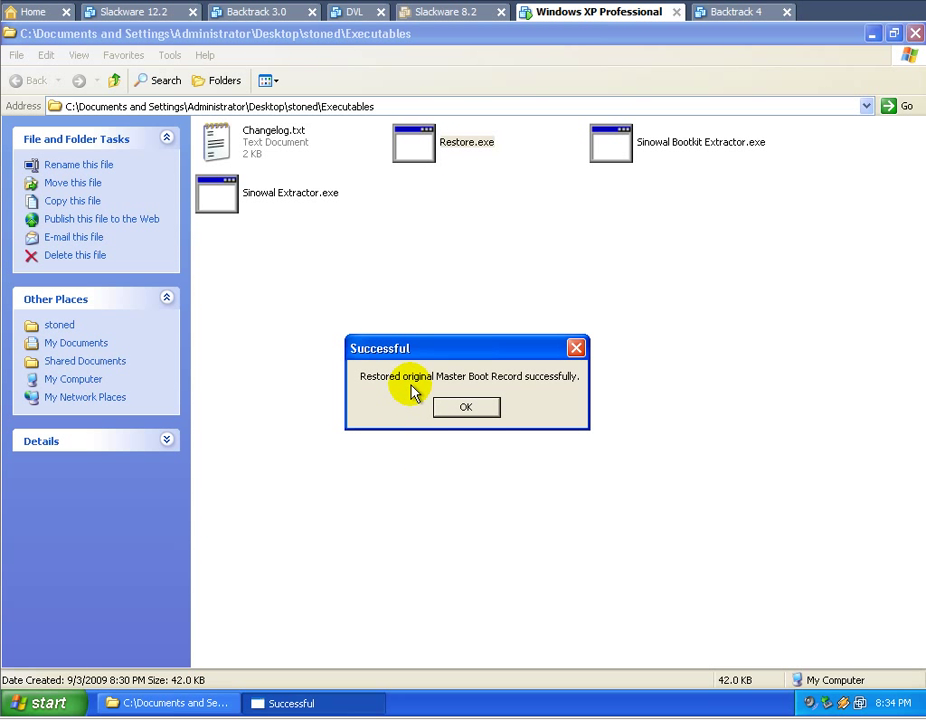
mouse_move(510, 390)
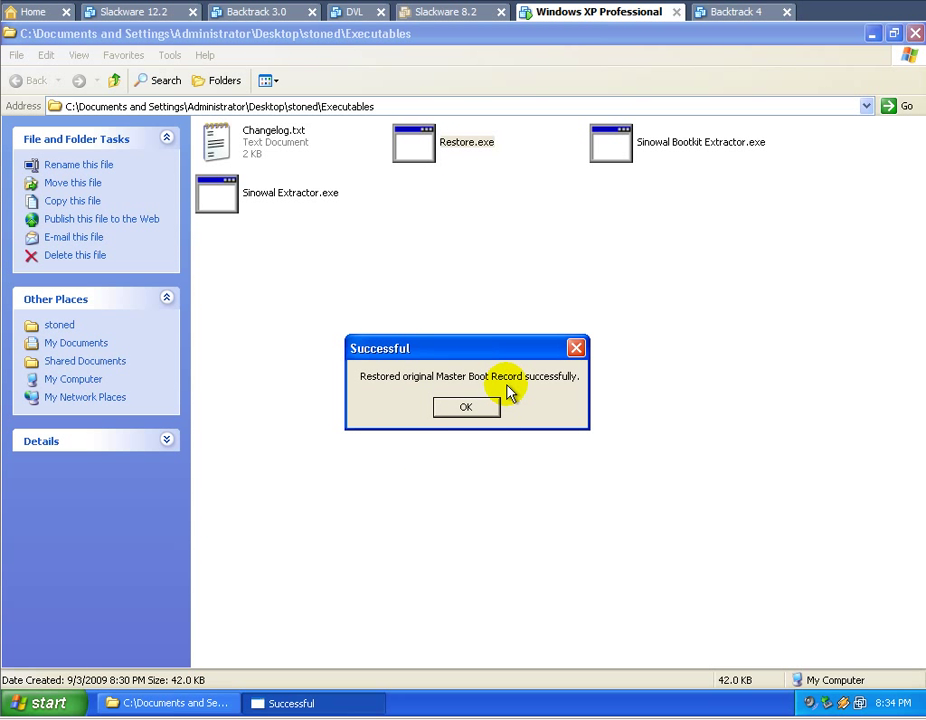
click(466, 407)
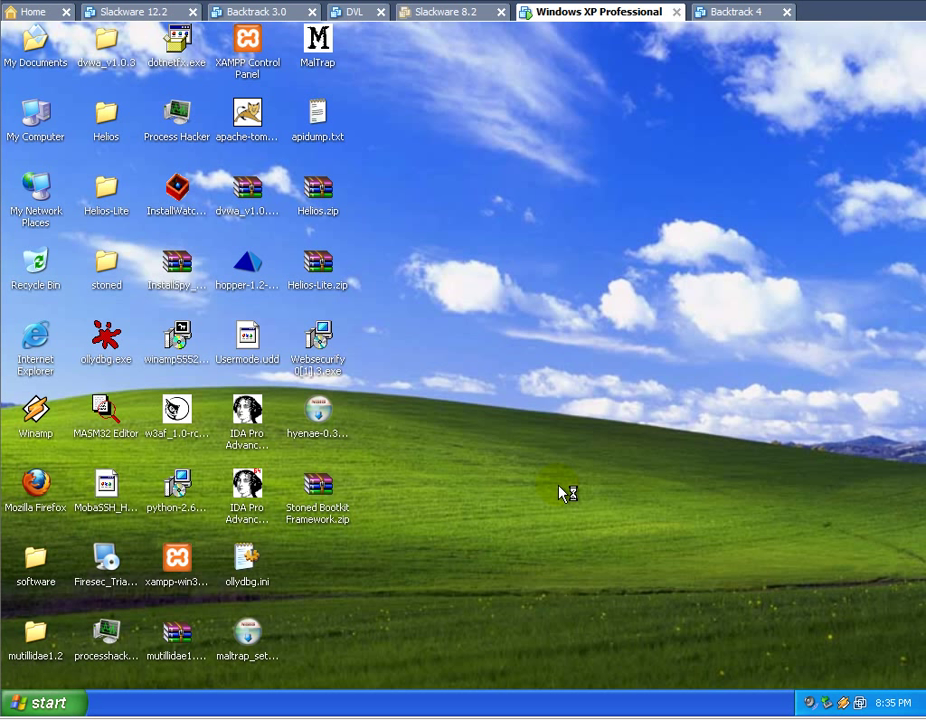
mouse_move(560, 492)
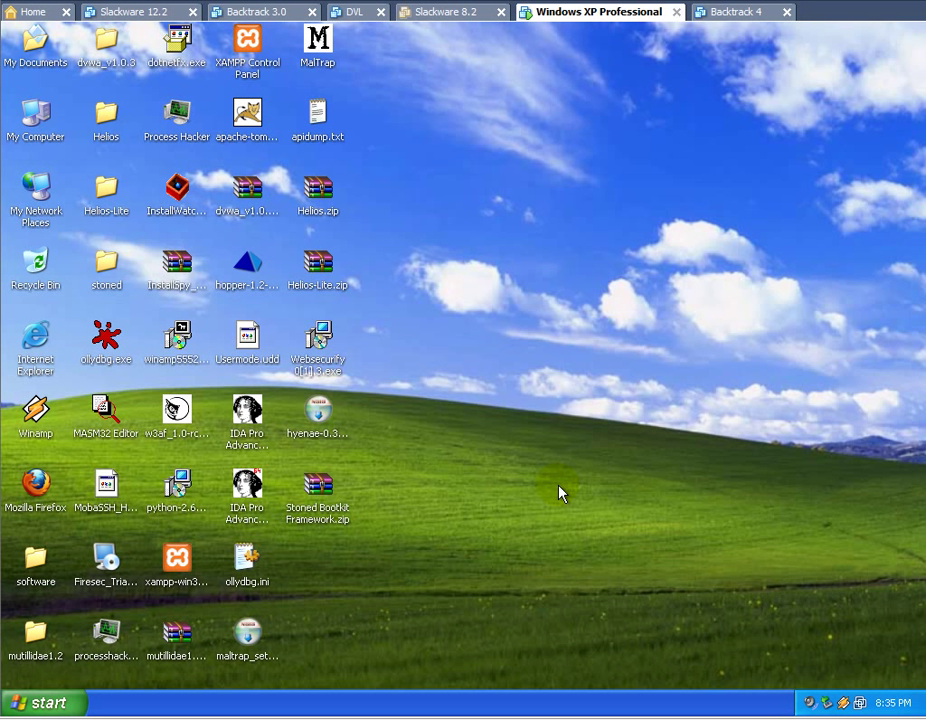